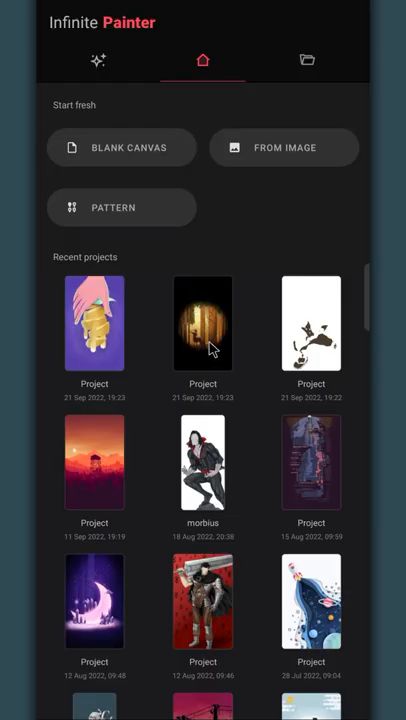
Create a custom blank canvas of 2160 x 2160 pixels.
click(121, 147)
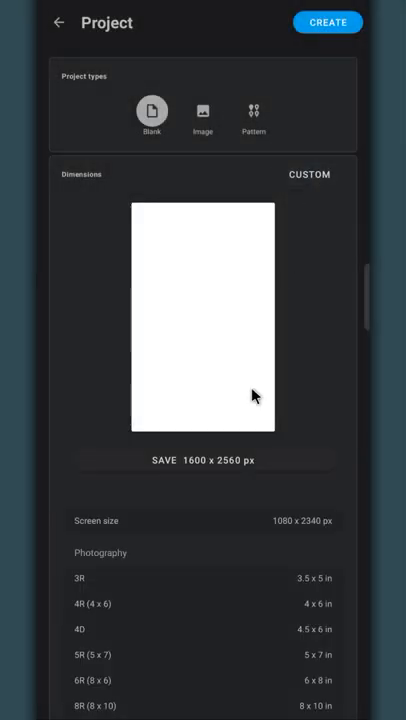
scroll(down, 3)
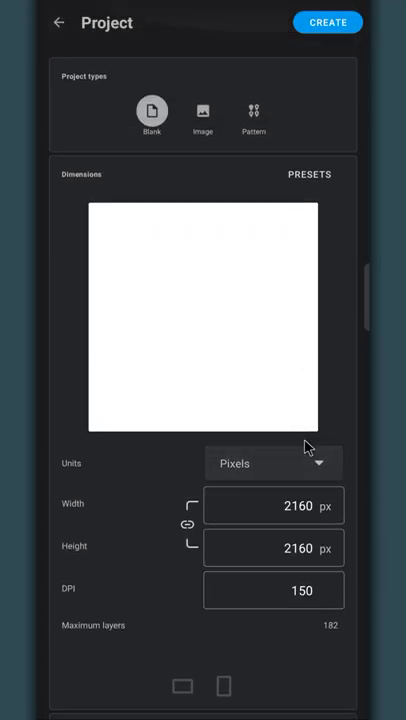
click(327, 22)
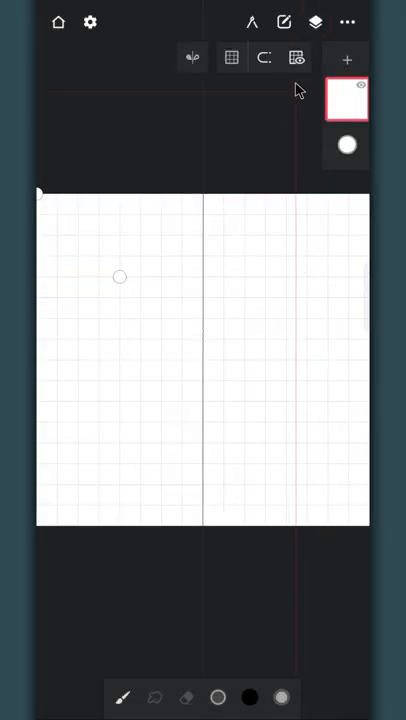
Hide the grid guide and draw a solid black capsule in the canvas centre.
click(296, 57)
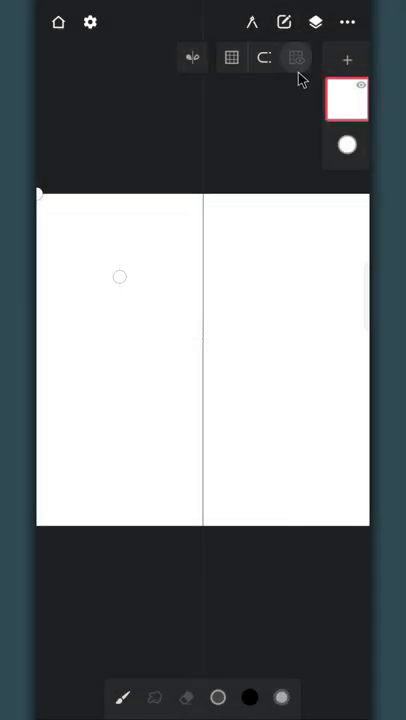
click(295, 57)
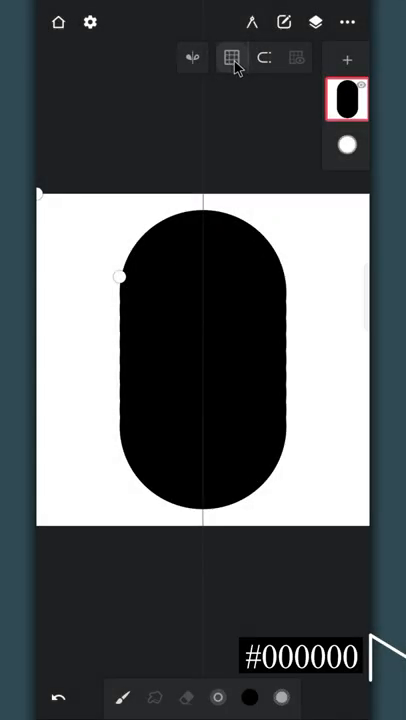
Duplicate the black pill layer and fill the copy white.
click(347, 98)
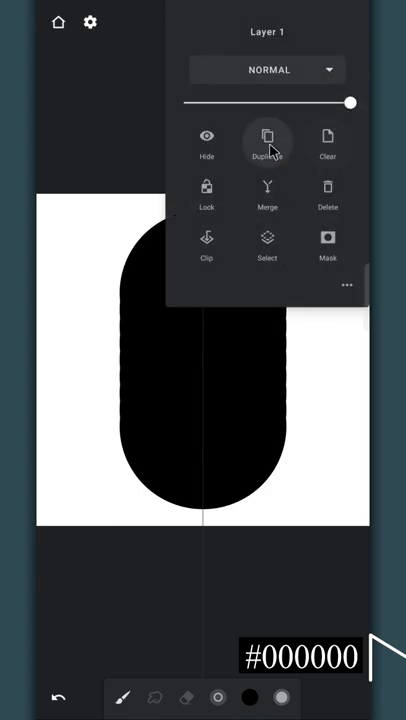
click(266, 140)
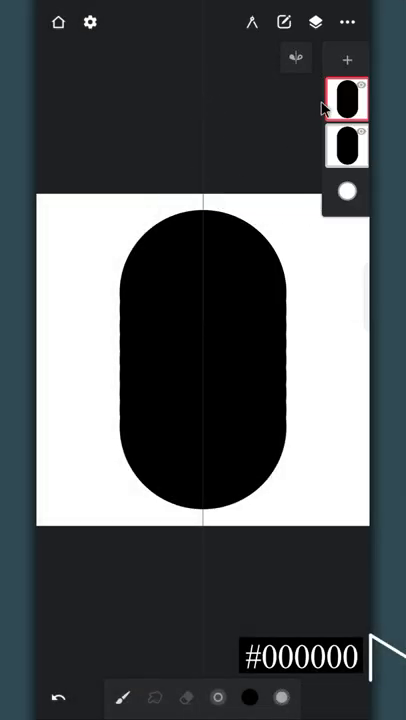
click(345, 95)
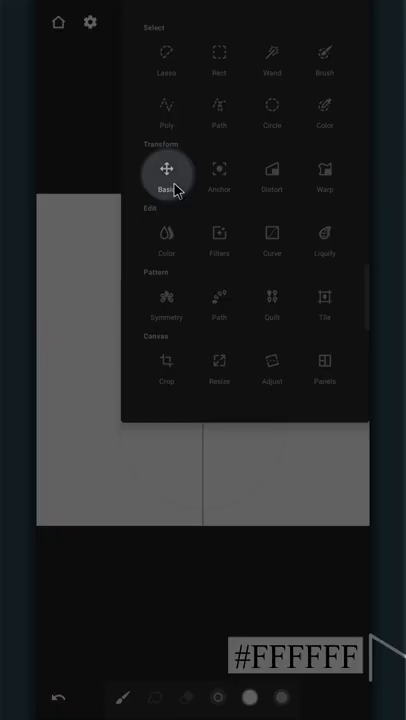
Shrink and distort the white copy into a tall, thin inner oval opening.
click(166, 168)
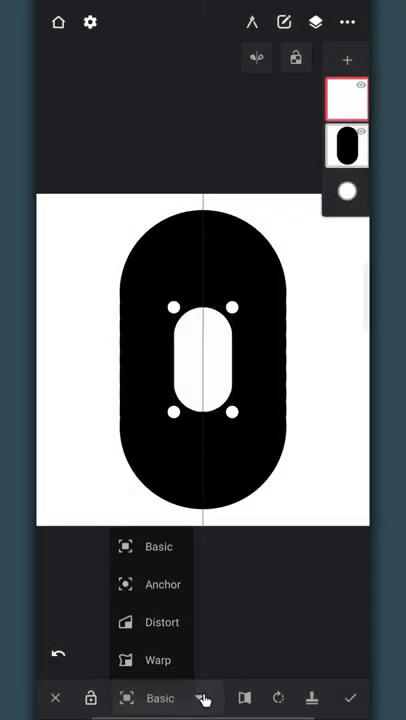
click(161, 622)
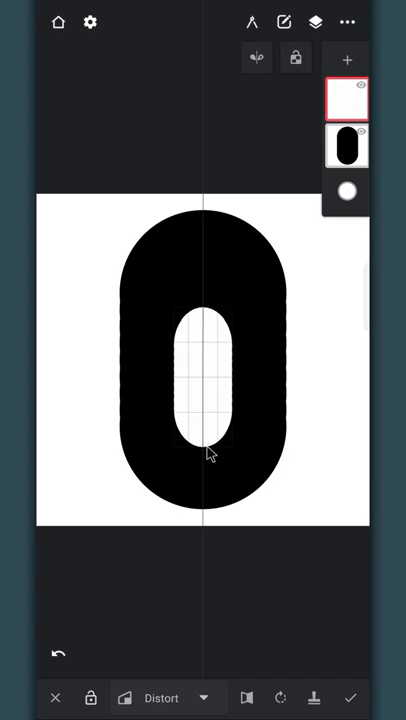
drag(208, 452, 208, 278)
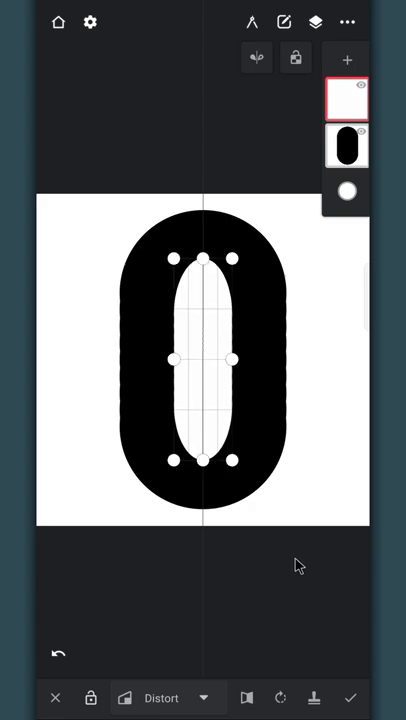
click(349, 697)
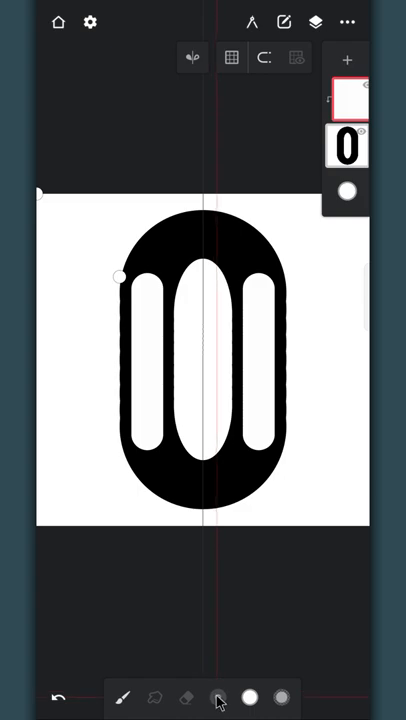
Blur the link at about 50%, then duplicate and merge Layer 2 for shading.
click(231, 57)
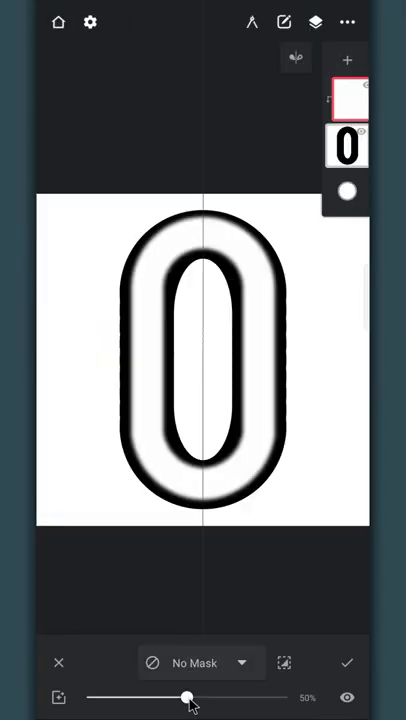
drag(185, 697, 290, 697)
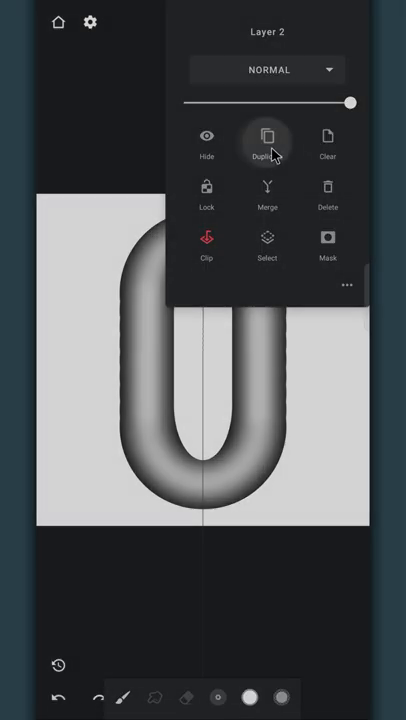
click(266, 140)
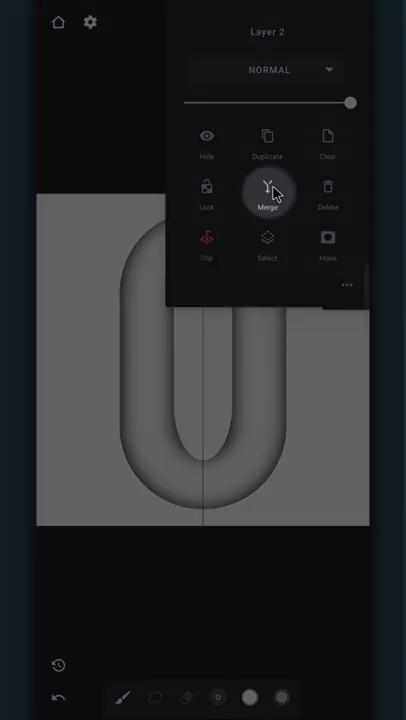
click(267, 192)
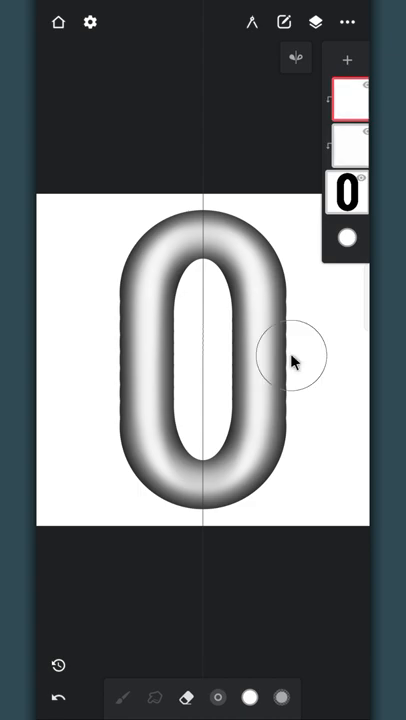
Export the shaded link as a PNG named 'Chain' to the Pictures folder.
click(350, 22)
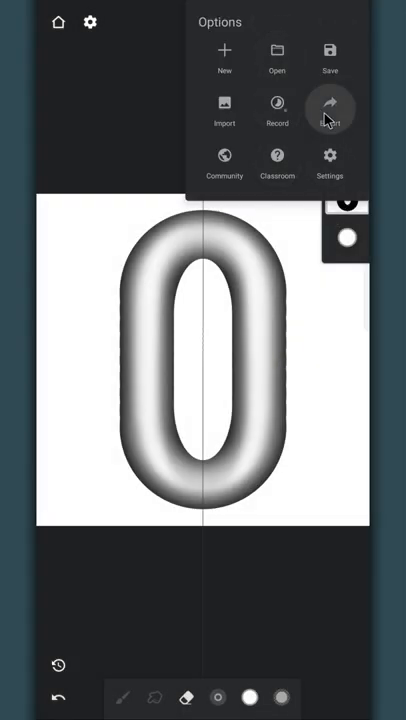
click(330, 110)
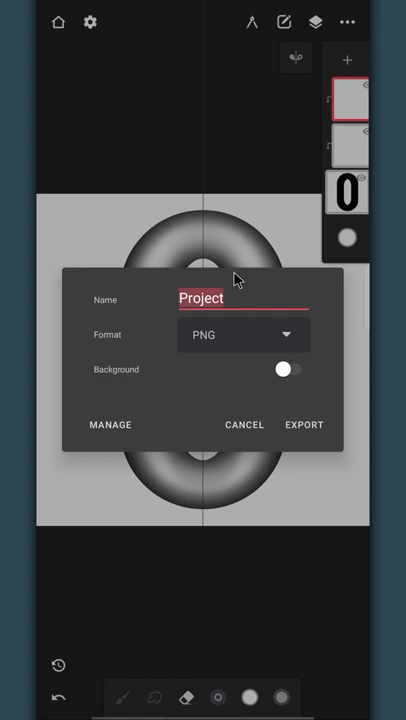
text(Chain)
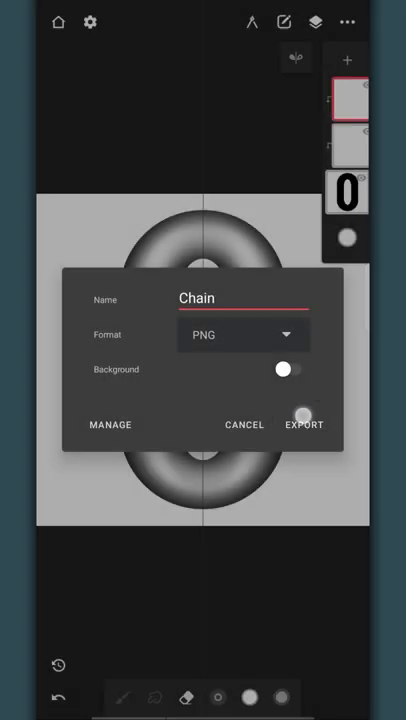
click(303, 424)
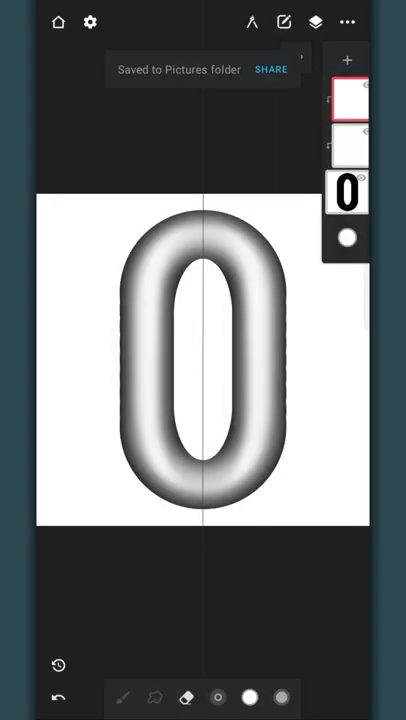
click(124, 697)
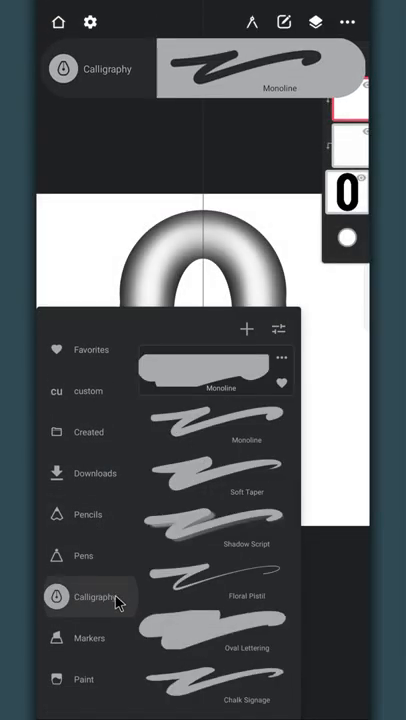
Duplicate the Monoline calligraphy brush and open the copy's settings editor.
click(220, 420)
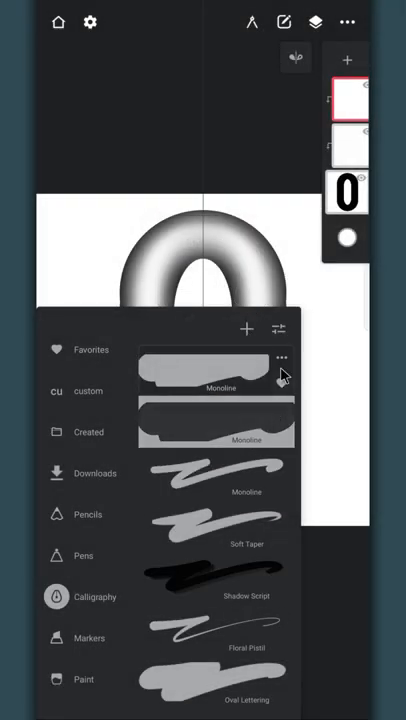
click(282, 358)
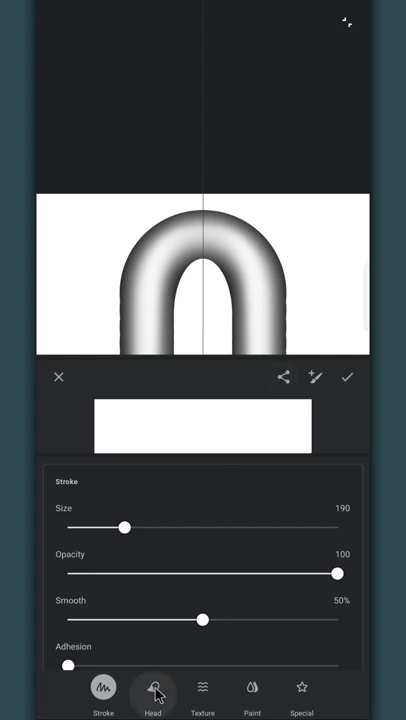
Set the brush head to the chain-link image from Brush Shapes, with Invert off.
click(153, 687)
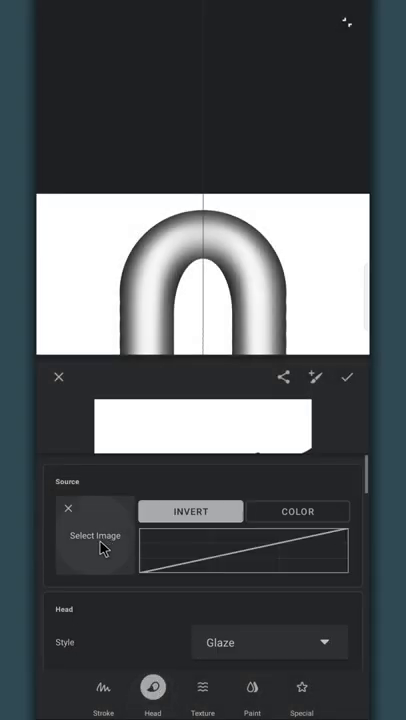
click(93, 535)
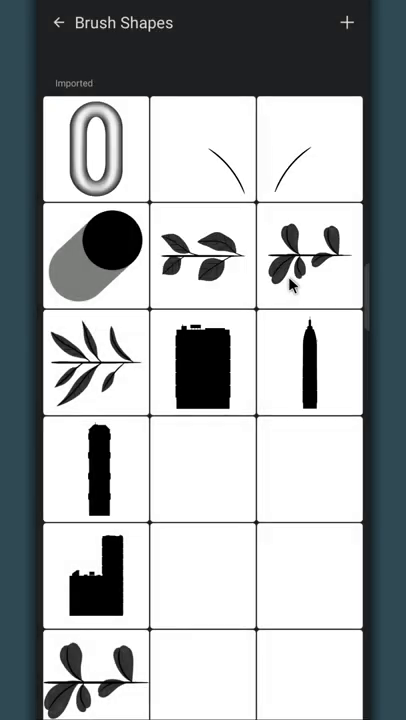
click(93, 149)
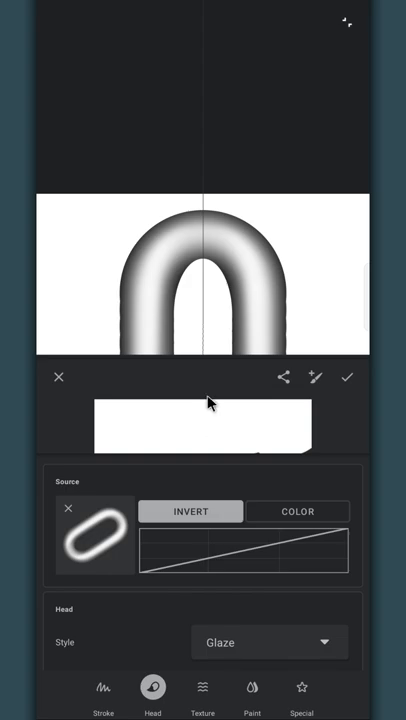
click(189, 511)
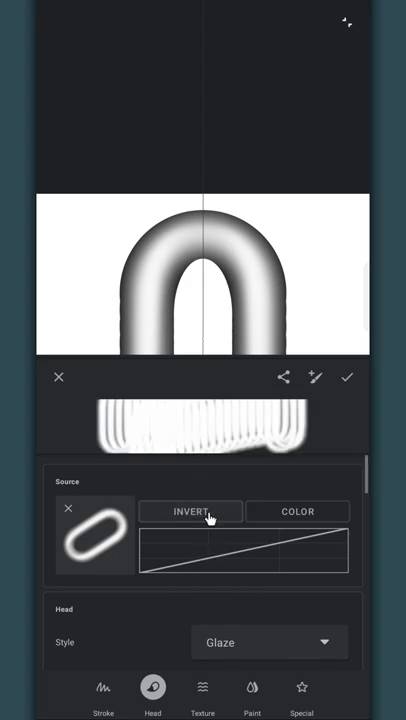
click(297, 512)
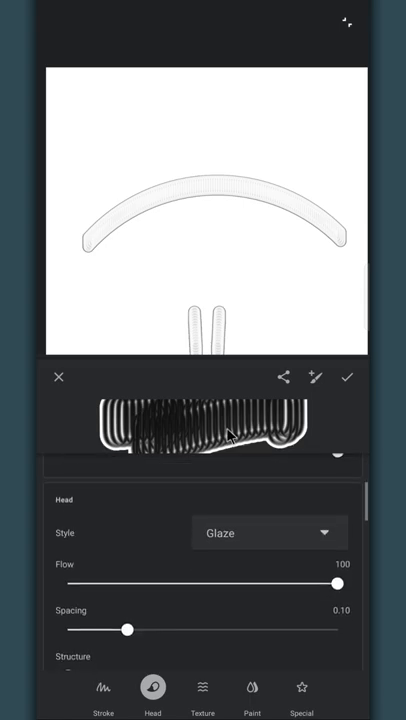
Set the link tip angle to -35° and spacing to 0.36, testing on the pad.
drag(127, 629, 163, 629)
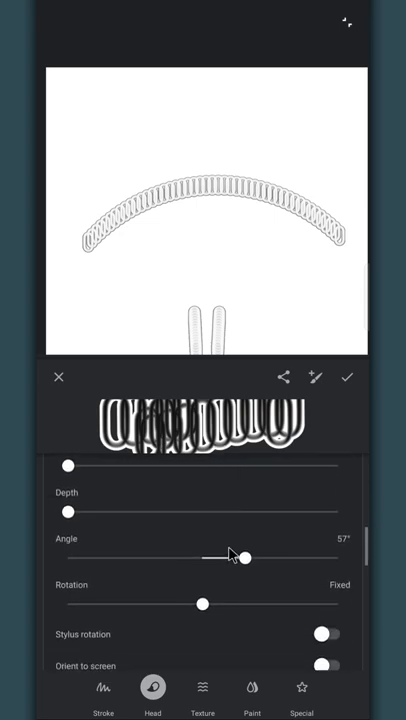
drag(237, 557, 172, 557)
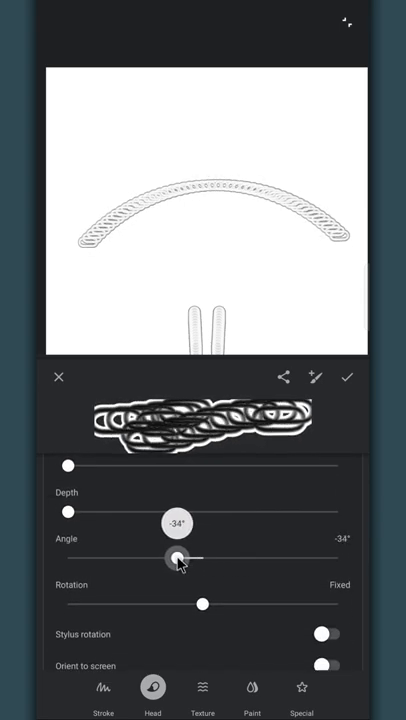
drag(172, 558, 175, 553)
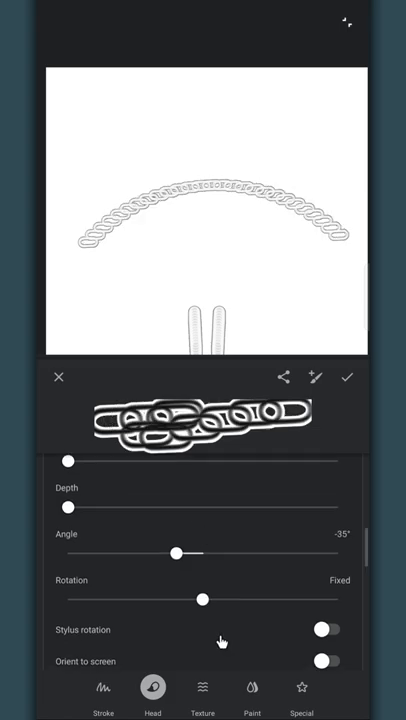
drag(204, 598, 338, 598)
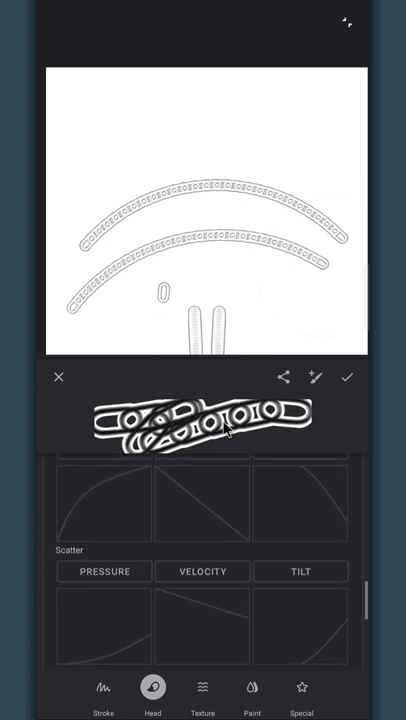
scroll(down, 3)
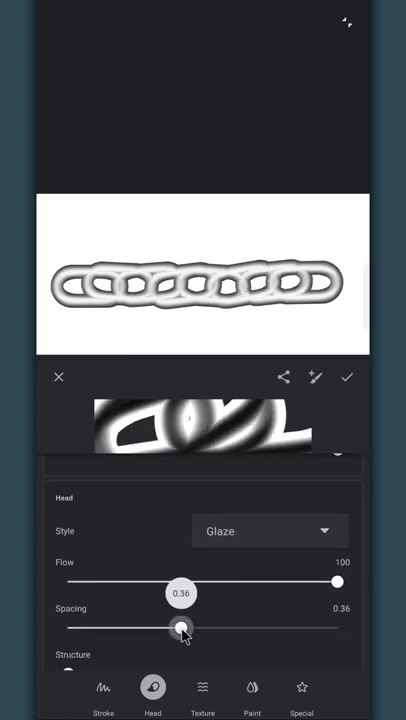
drag(180, 628, 208, 628)
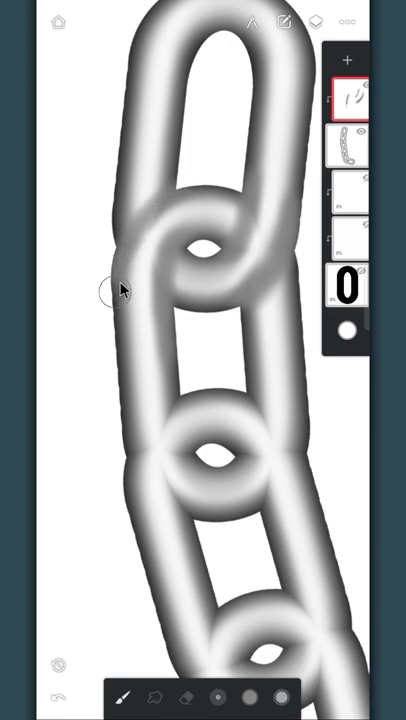
Paint a long winding chain down the canvas and a second chain beside it.
drag(120, 290, 265, 270)
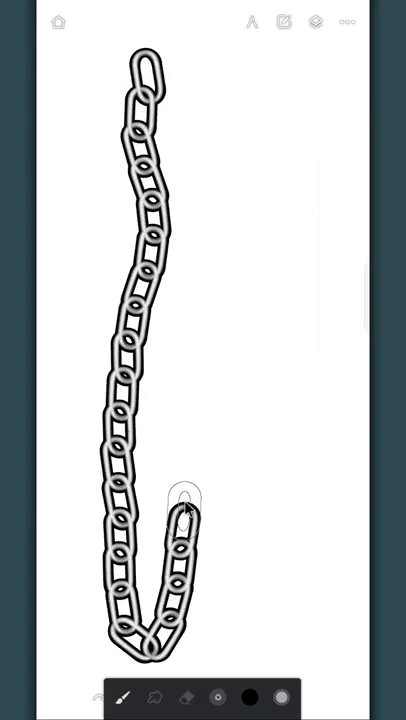
drag(188, 512, 250, 45)
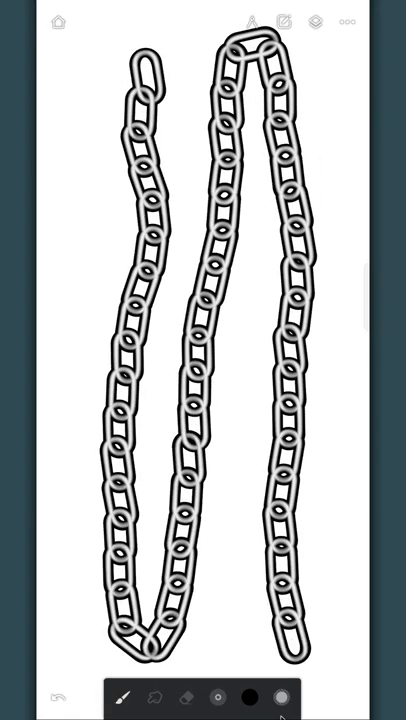